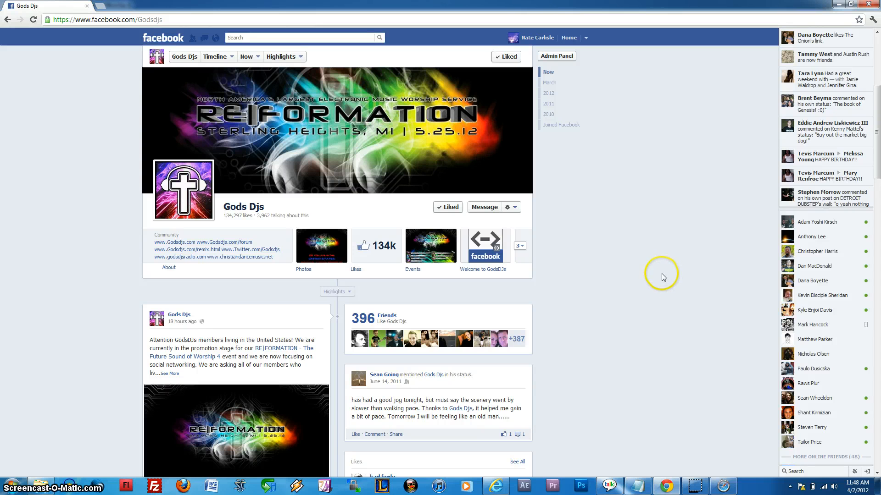
{"action": "mouse_move", "coordinate": [663, 277]}
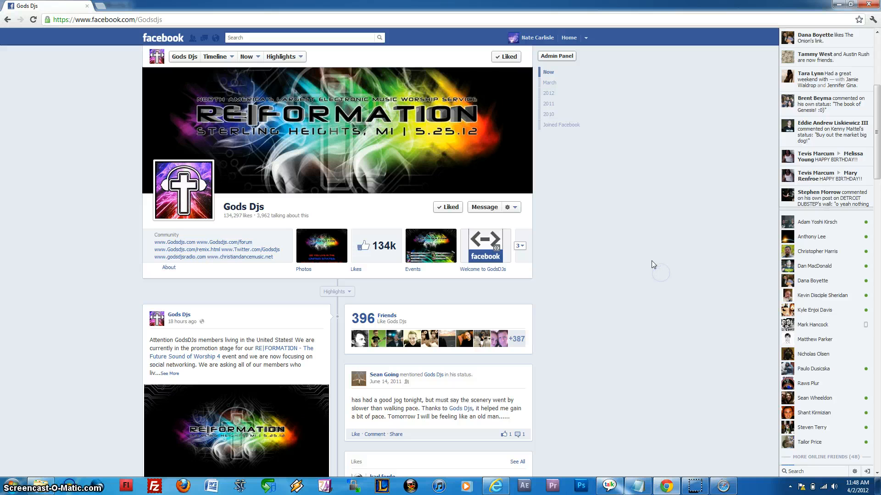
Go from the Gods Djs page's events list to the RE|FORMATION - The Future Sound of Worship 4 event page
{"action": "scroll", "scroll_direction": "down", "scroll_amount": 3}
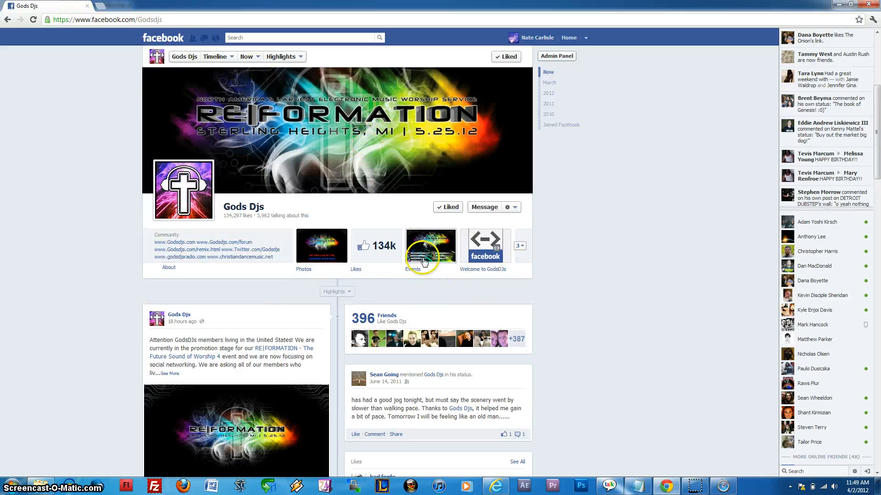
{"action": "left_click", "coordinate": [431, 246]}
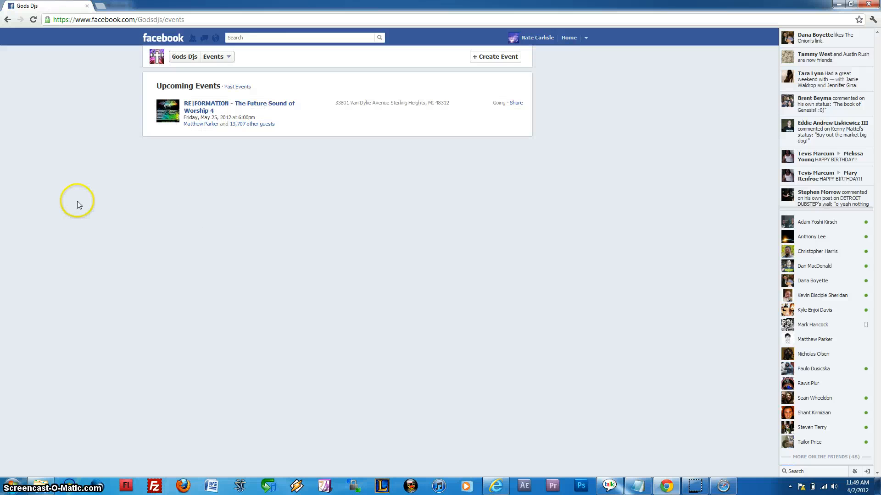
{"action": "mouse_move", "coordinate": [511, 9]}
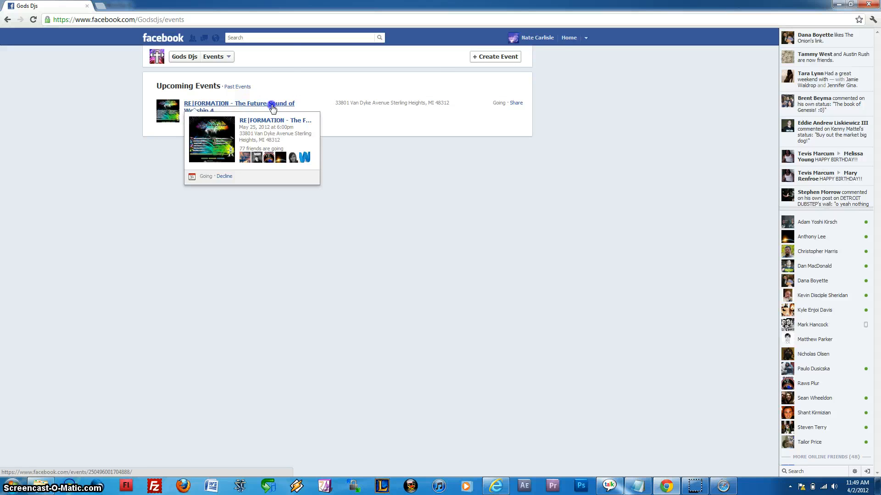
{"action": "left_click", "coordinate": [238, 103]}
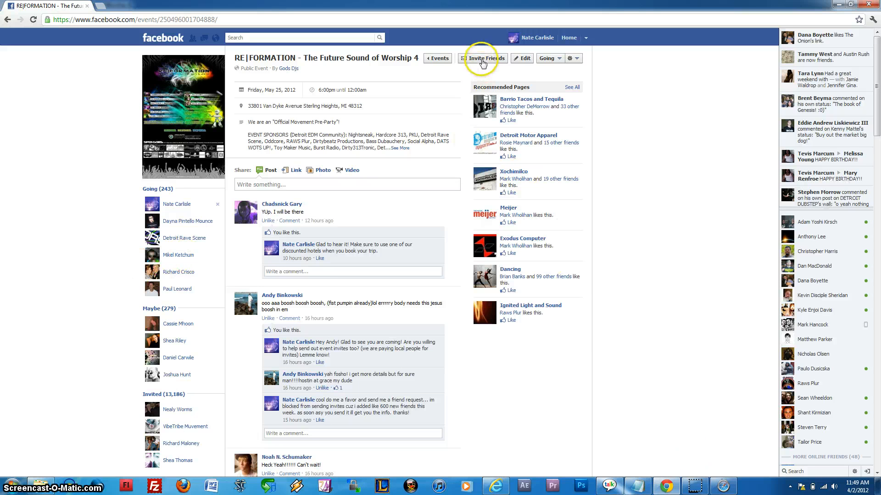
Bring up Invite Friends for the event and scroll the friend list to its end so all entries load
{"action": "left_click", "coordinate": [482, 58]}
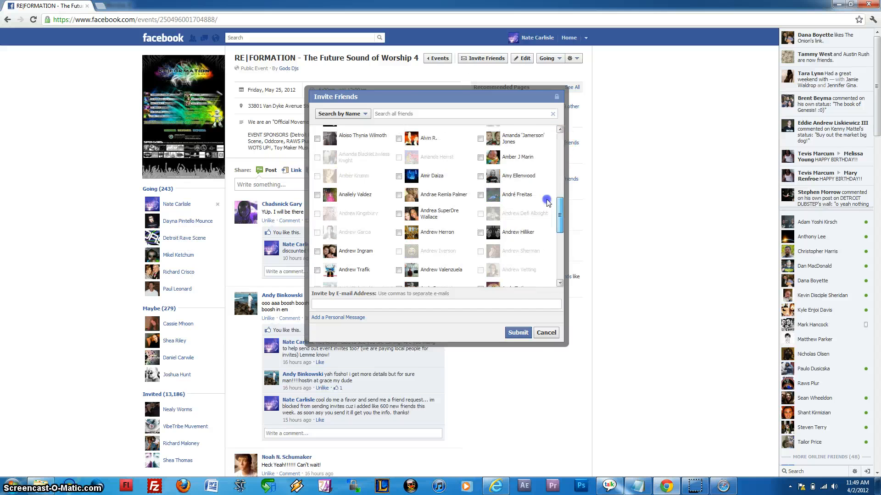
{"action": "scroll", "scroll_direction": "down", "scroll_amount": 3}
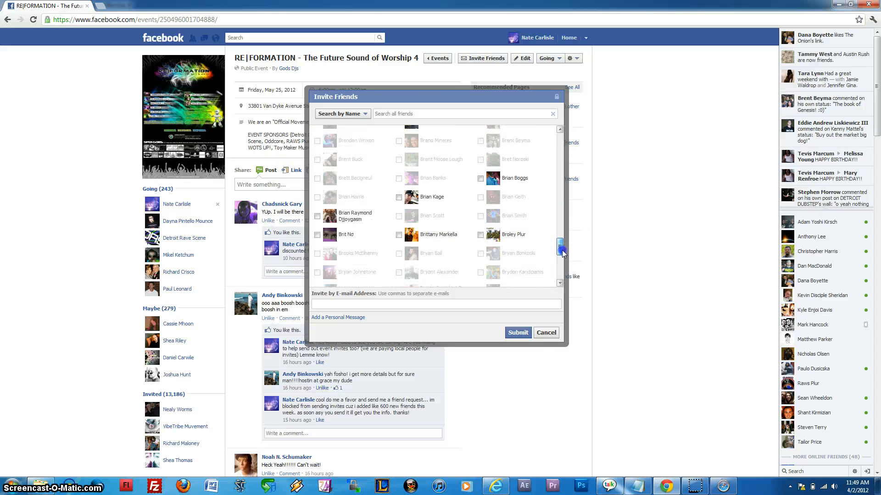
{"action": "scroll", "scroll_direction": "down", "scroll_amount": 3}
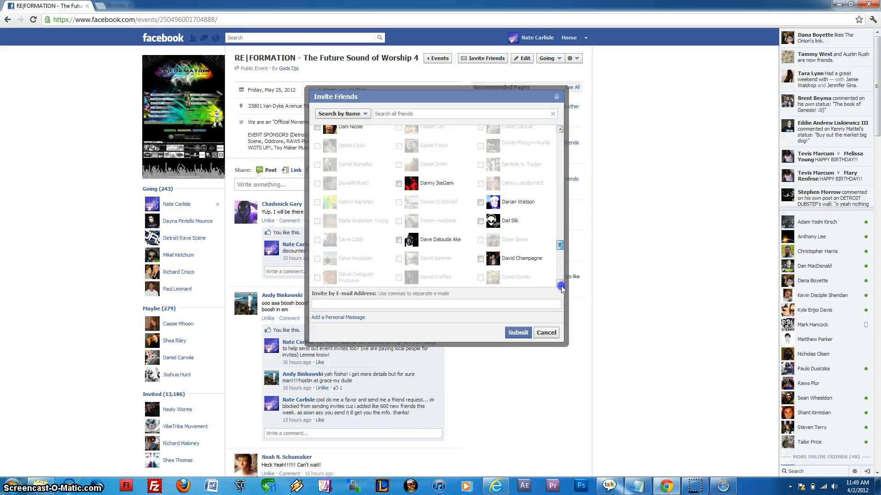
{"action": "scroll", "scroll_direction": "down", "scroll_amount": 3}
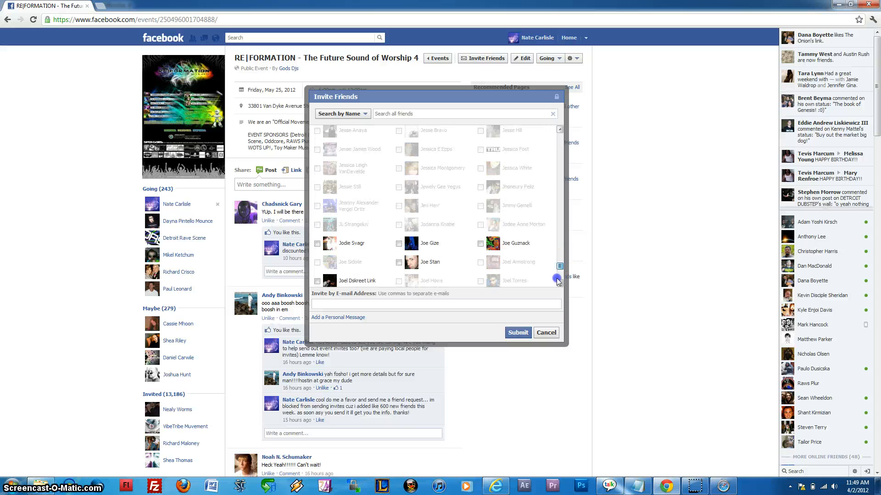
{"action": "scroll", "scroll_direction": "down", "scroll_amount": 3}
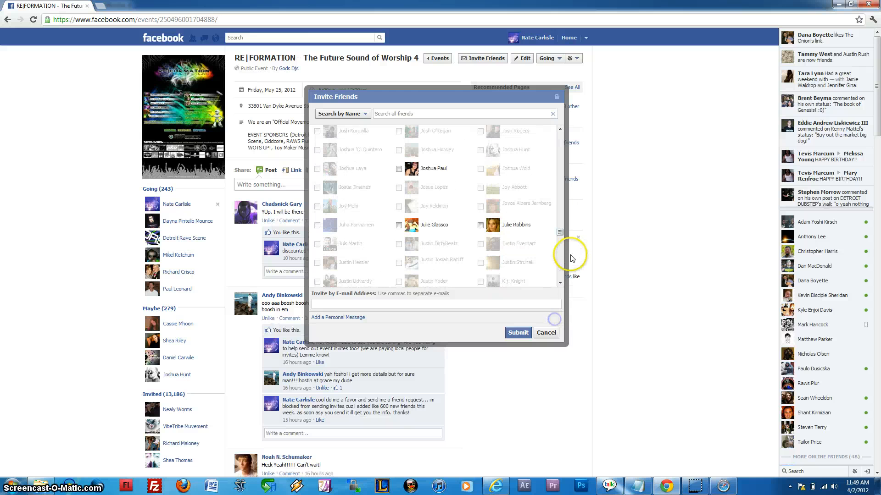
{"action": "scroll", "scroll_direction": "down", "scroll_amount": 3}
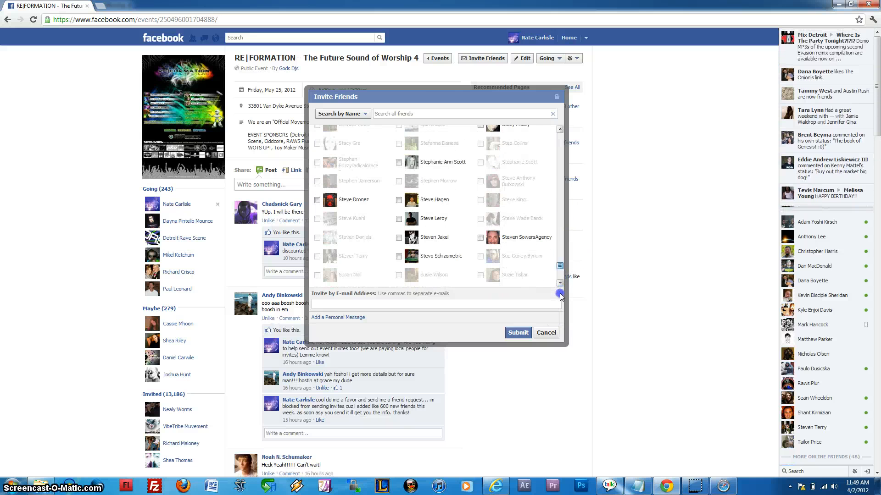
{"action": "scroll", "scroll_direction": "down", "scroll_amount": 3}
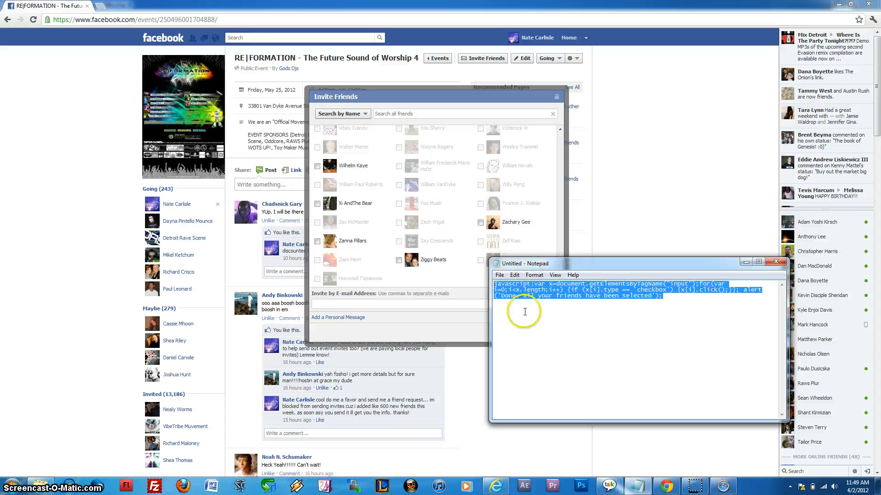
Copy the selected select-all-checkboxes JavaScript snippet from Notepad
{"action": "right_click", "coordinate": [540, 294]}
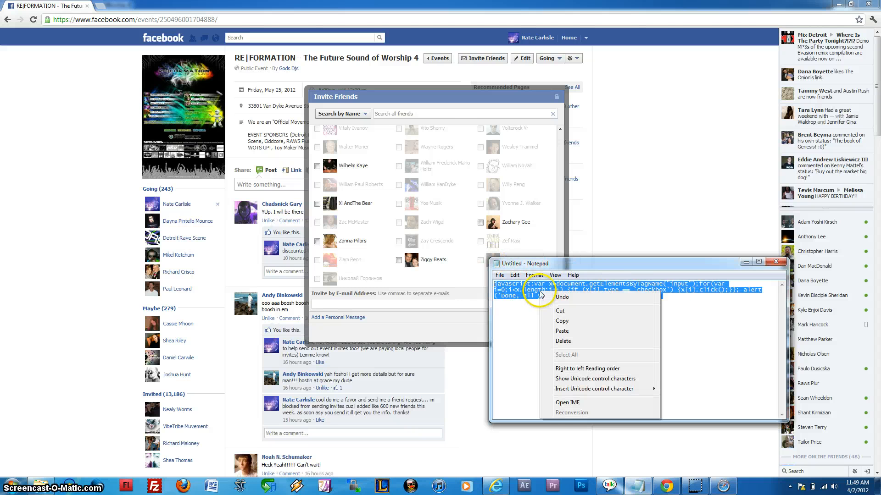
{"action": "left_click", "coordinate": [558, 321]}
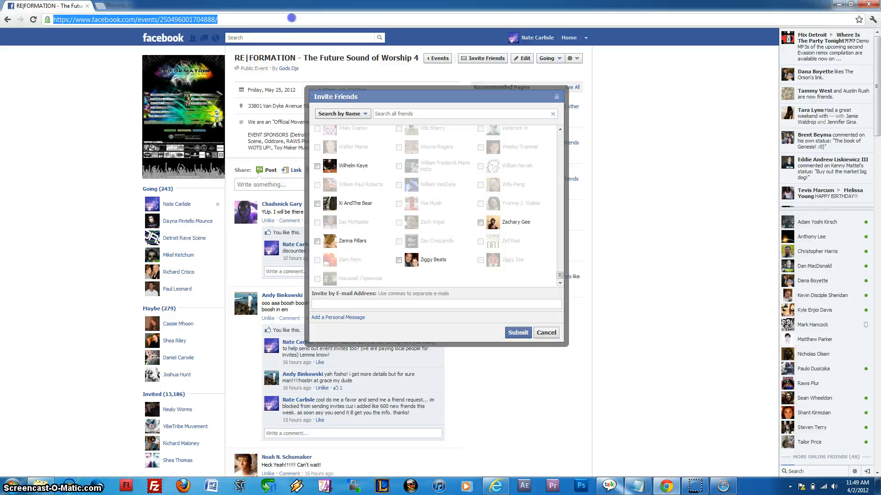
Run the javascript: getElementsByTagName("input") loop from the address bar to check every friend box
{"action": "type", "text": "var x=document.getElementsByTagName(\"input\");for(var i=0;i<x.length;i++) {if (x[i].type == 'checkbox') {x[i].click();}}; alert('Done, all your friends have been selected');"}
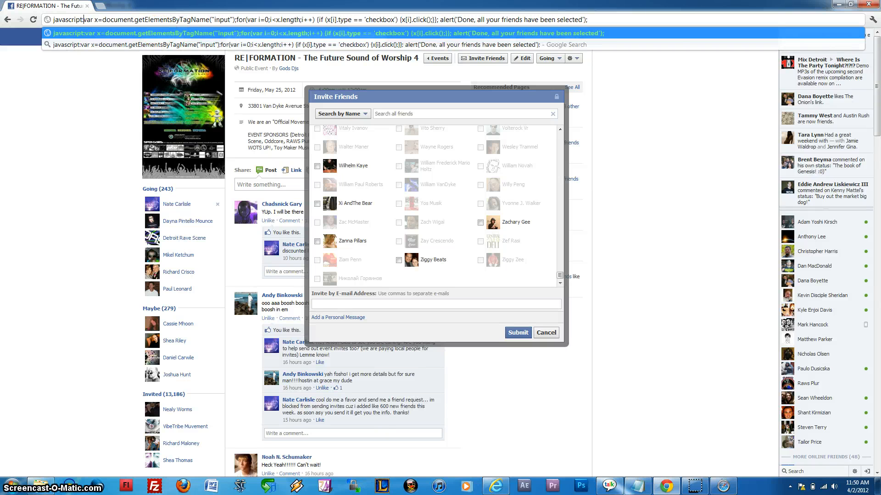
{"action": "key", "text": "Enter"}
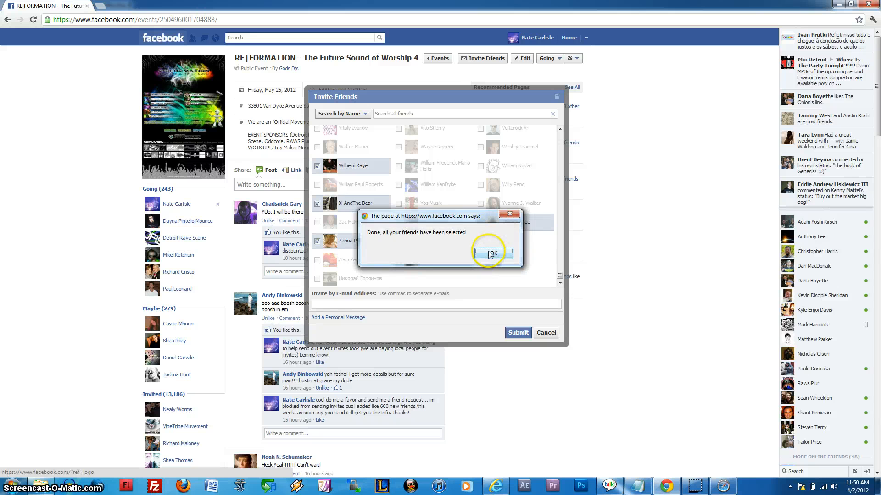
{"action": "left_click", "coordinate": [490, 254]}
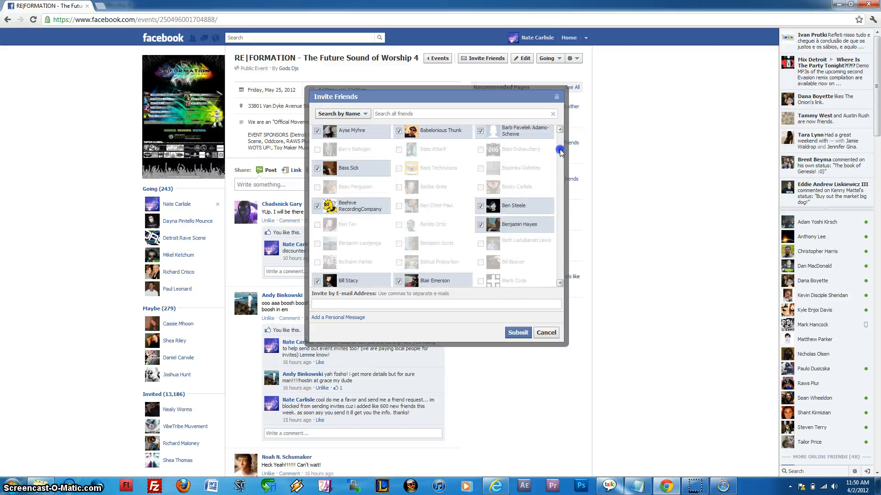
{"action": "scroll", "scroll_direction": "down", "scroll_amount": 3}
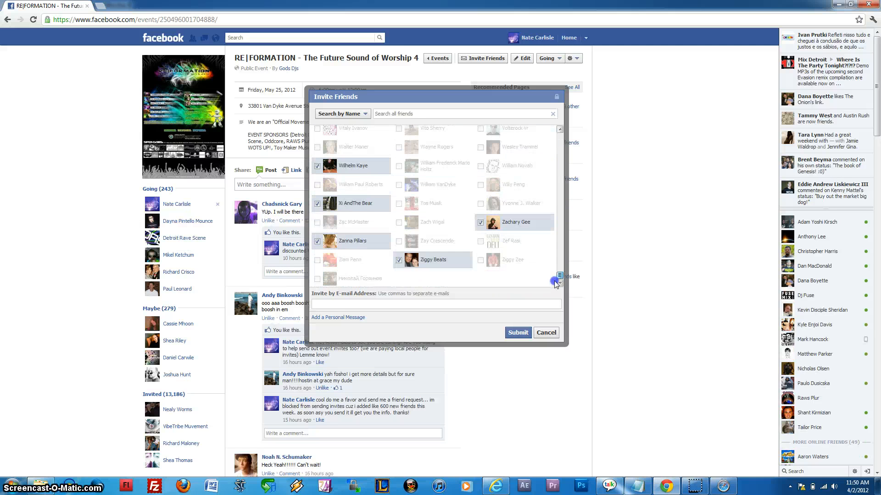
{"action": "left_click", "coordinate": [479, 222]}
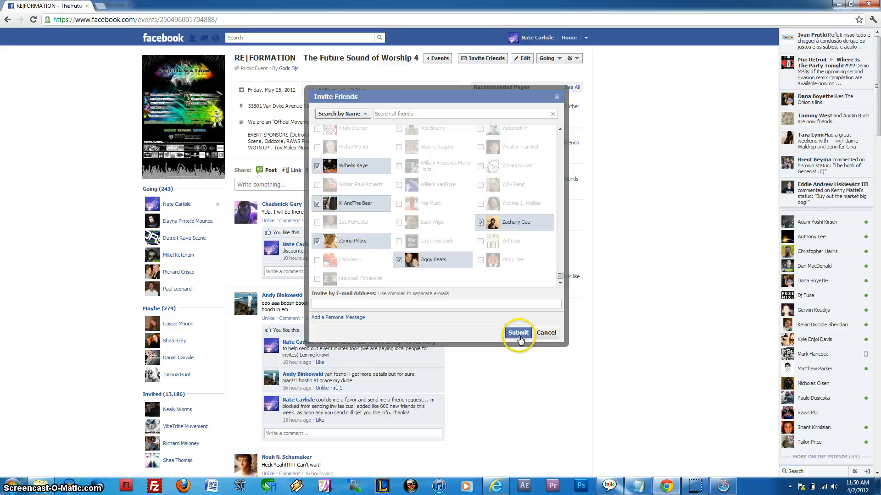
Submit the invites, acknowledge the Can't Send Invite warning, and cancel out of Invite Friends
{"action": "left_click", "coordinate": [517, 332]}
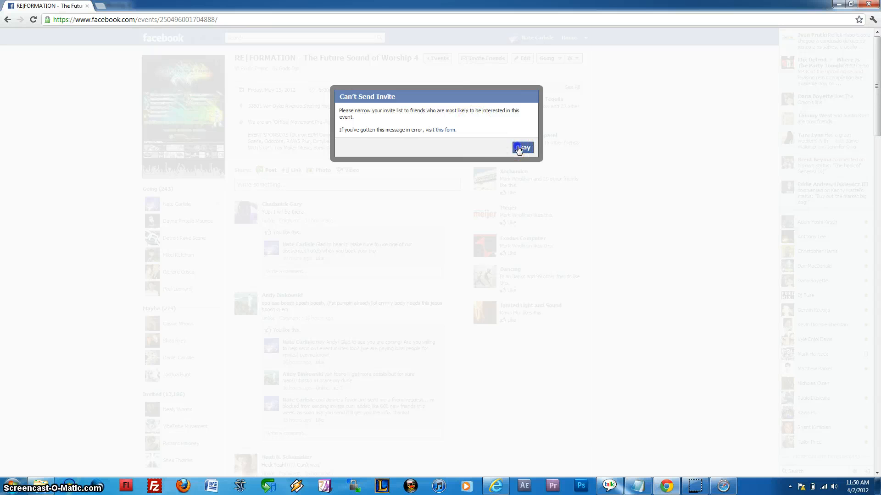
{"action": "left_click", "coordinate": [522, 147]}
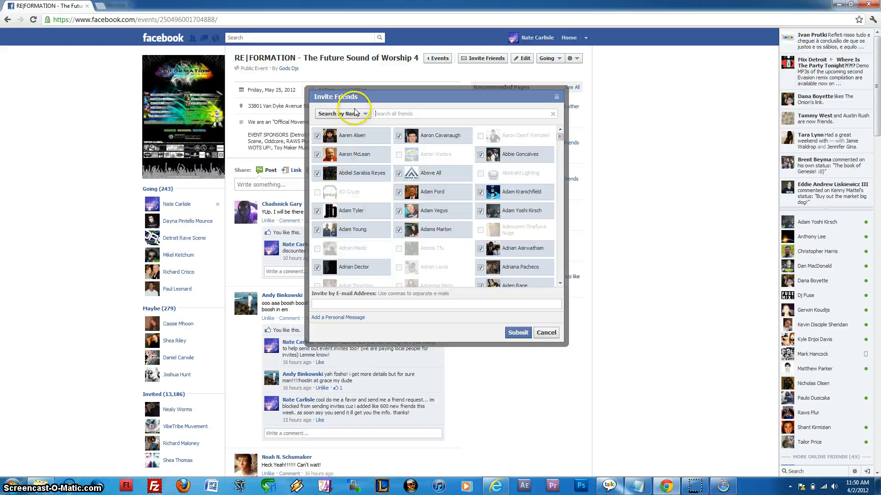
{"action": "mouse_move", "coordinate": [351, 140]}
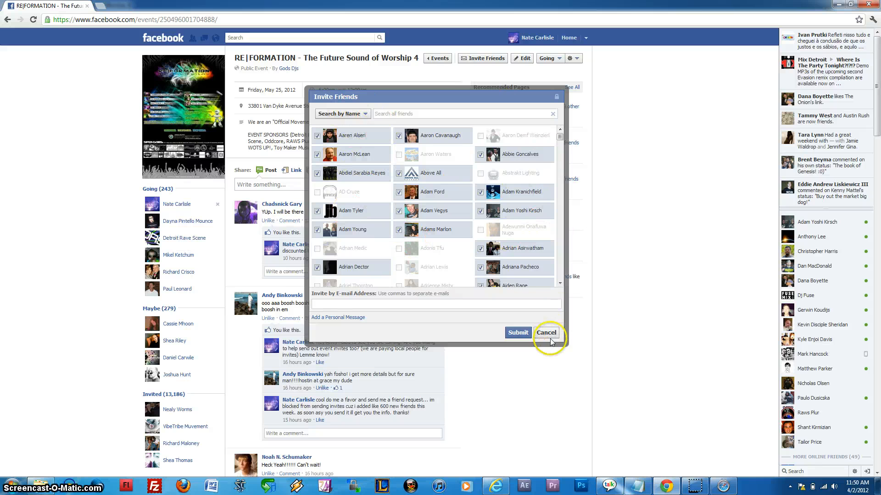
{"action": "left_click", "coordinate": [545, 332]}
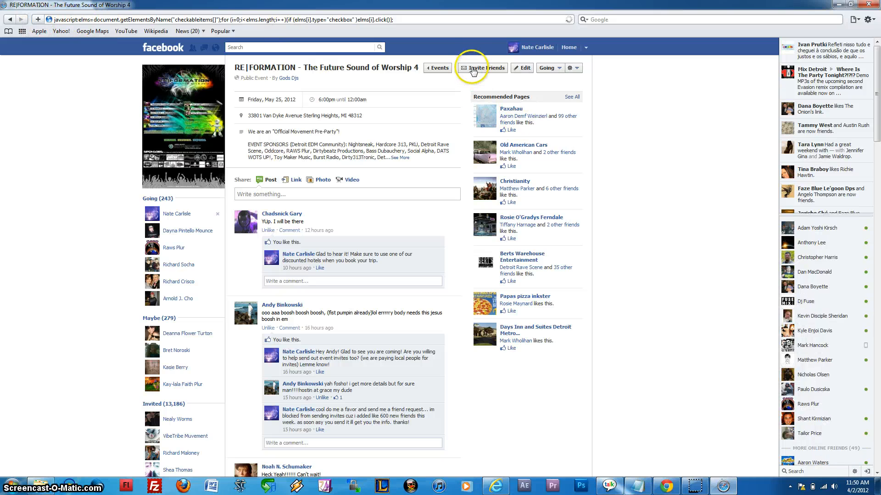
Reopen Invite Friends for the RE|FORMATION event and scroll down its friends list
{"action": "left_click", "coordinate": [473, 67]}
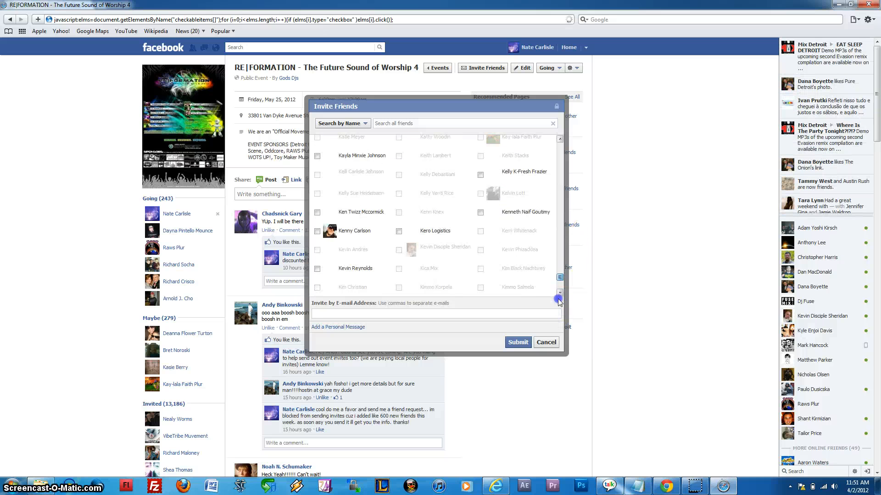
{"action": "scroll", "scroll_direction": "down", "scroll_amount": 3}
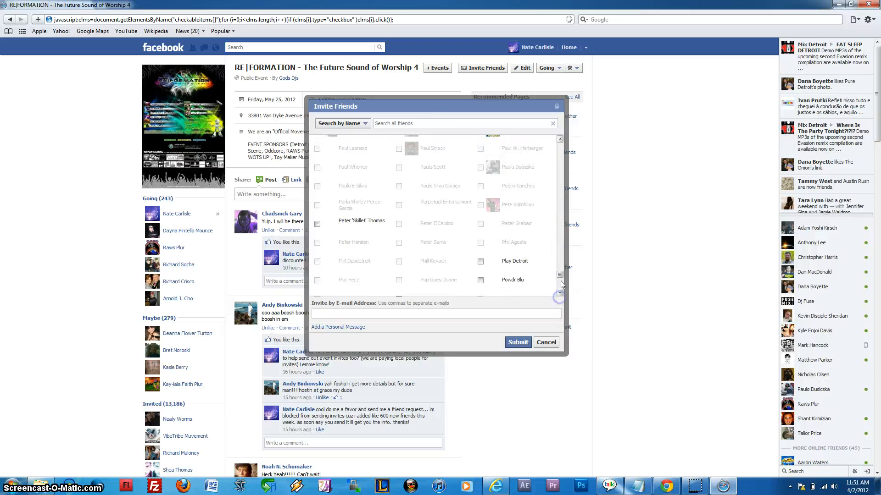
{"action": "scroll", "scroll_direction": "down", "scroll_amount": 3}
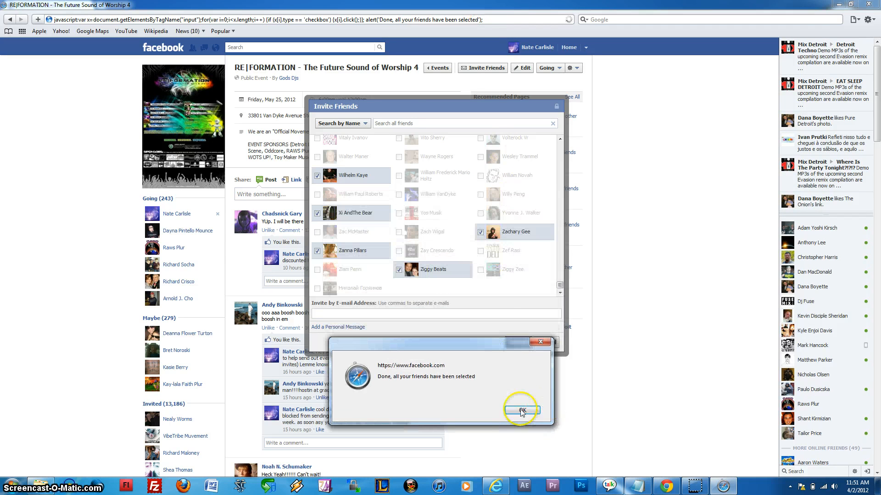
Dismiss the 'Done, all your friends have been selected' alert, leaving every friend checked
{"action": "left_click", "coordinate": [521, 411]}
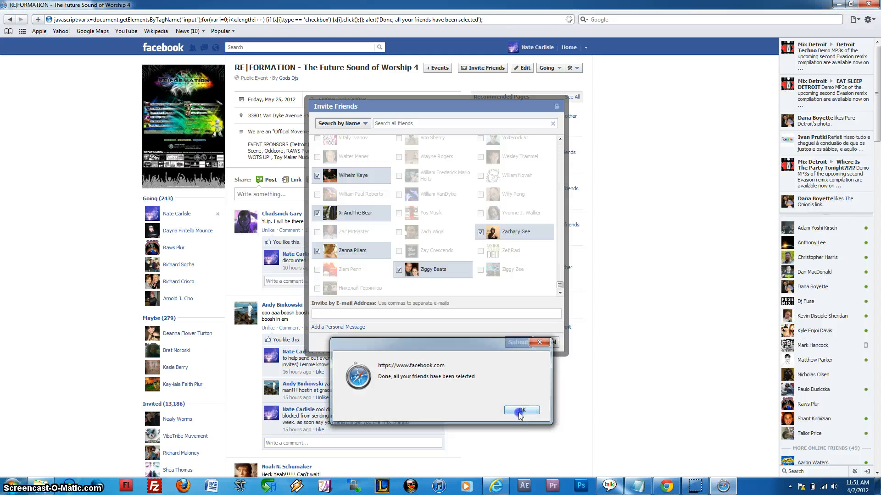
{"action": "left_click", "coordinate": [520, 411]}
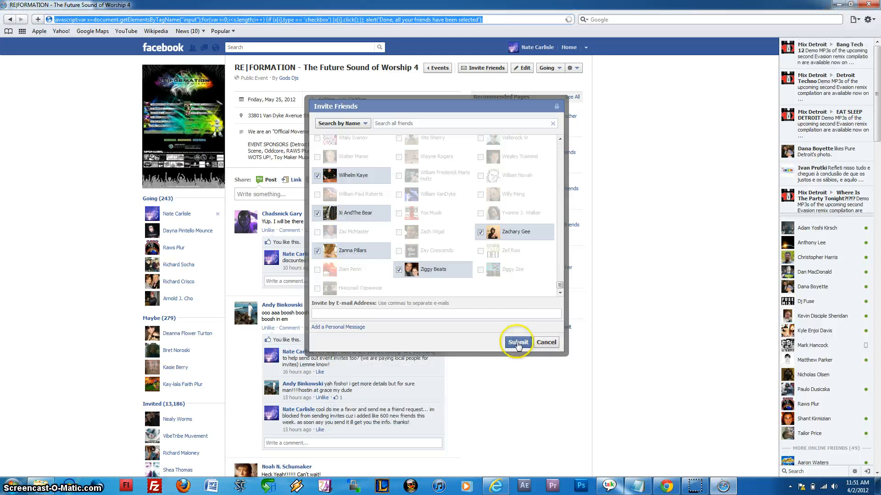
Submit the invitations to all checked friends and close the Success notice
{"action": "left_click", "coordinate": [516, 342]}
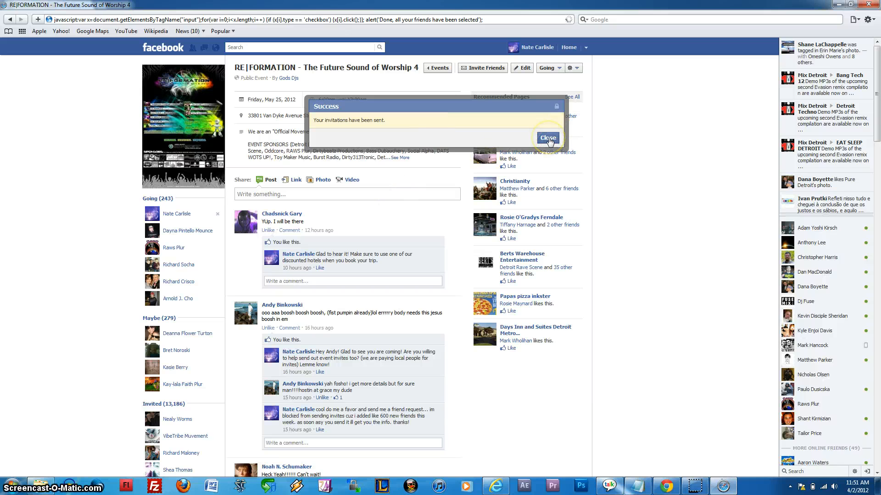
{"action": "left_click", "coordinate": [547, 138]}
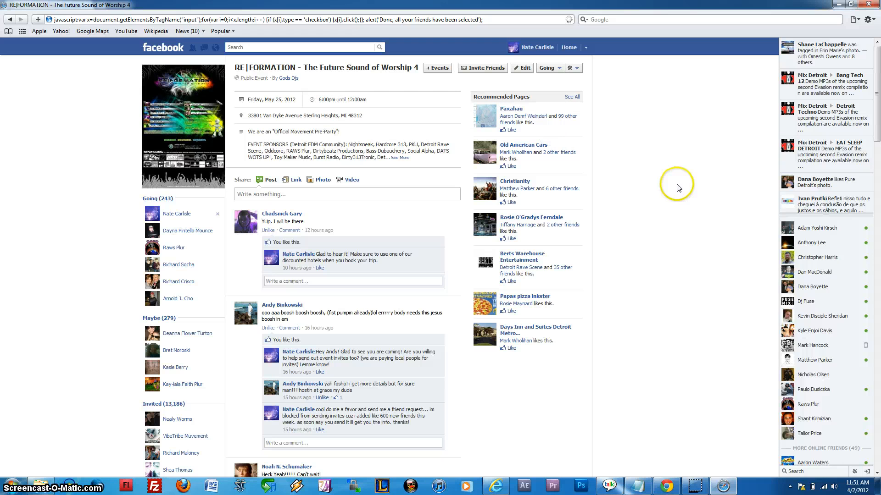
{"action": "mouse_move", "coordinate": [694, 234]}
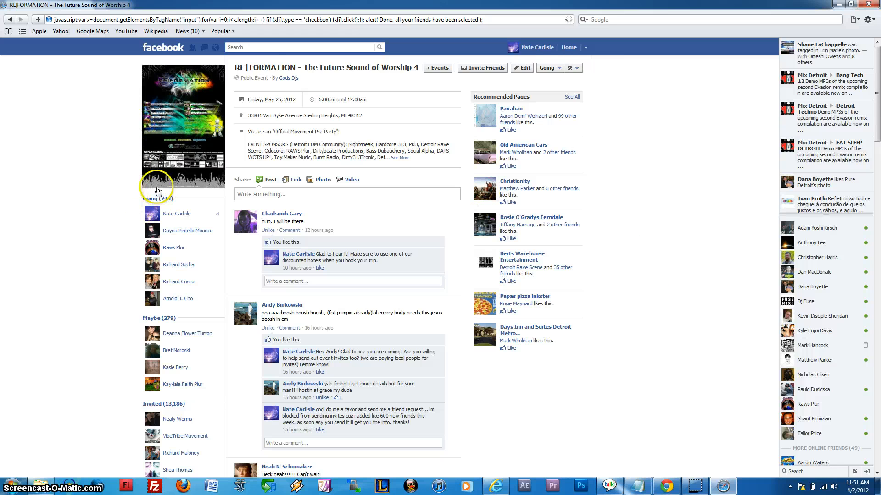
{"action": "scroll", "scroll_direction": "down", "scroll_amount": 3}
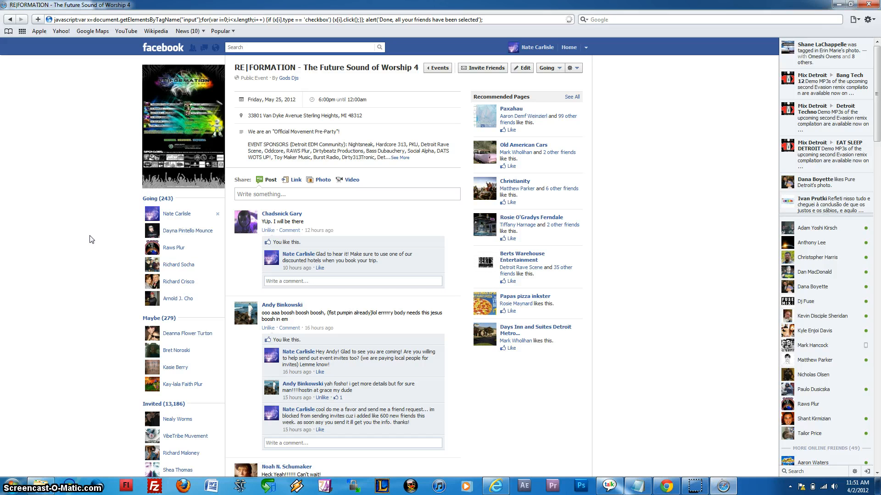
{"action": "scroll", "scroll_direction": "down", "scroll_amount": 3}
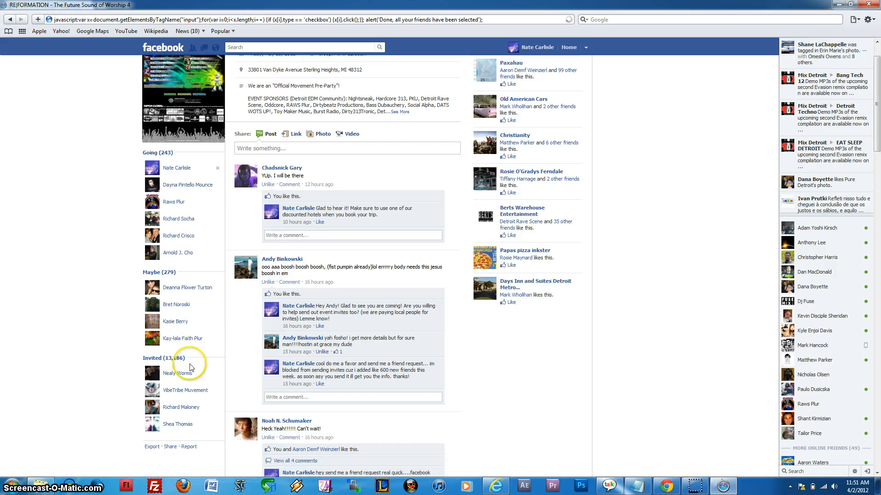